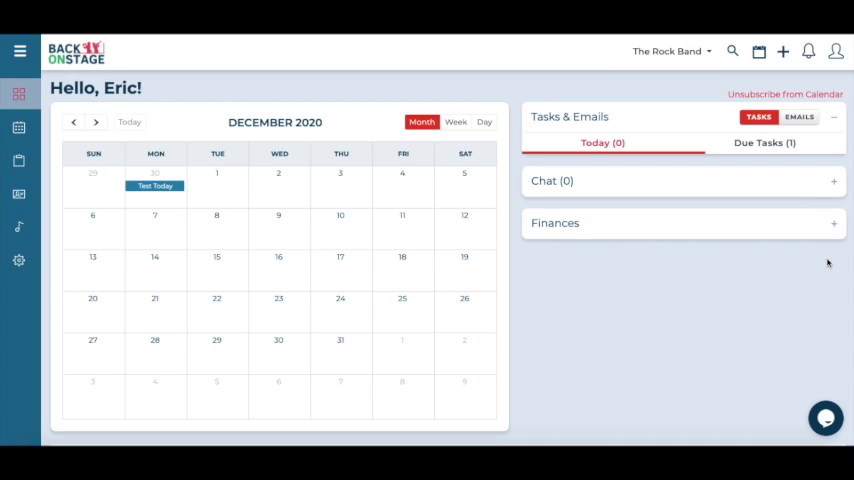
- Open the Add New menu listing Booking, Members, Role, Client, Lead and Repertoire
left_click(783, 51)
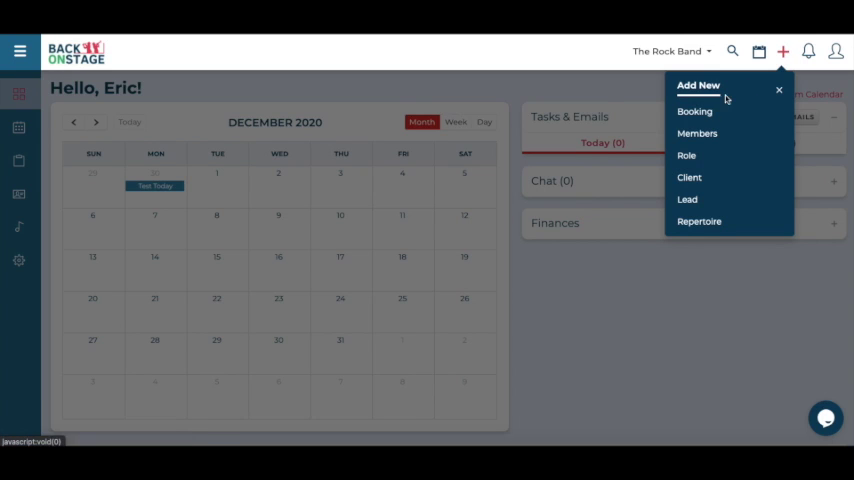
mouse_move(694, 111)
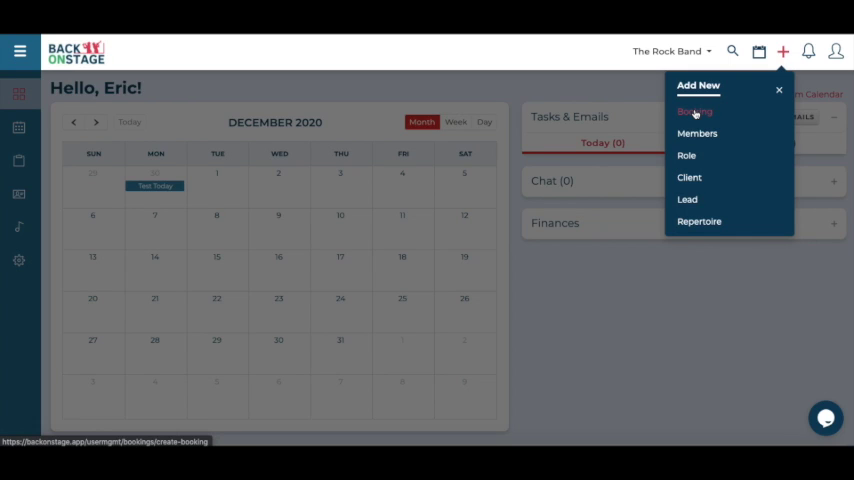
- Start a new booking dated Dec 28, 2020 titled 'Testing' and open the client list
left_click(694, 111)
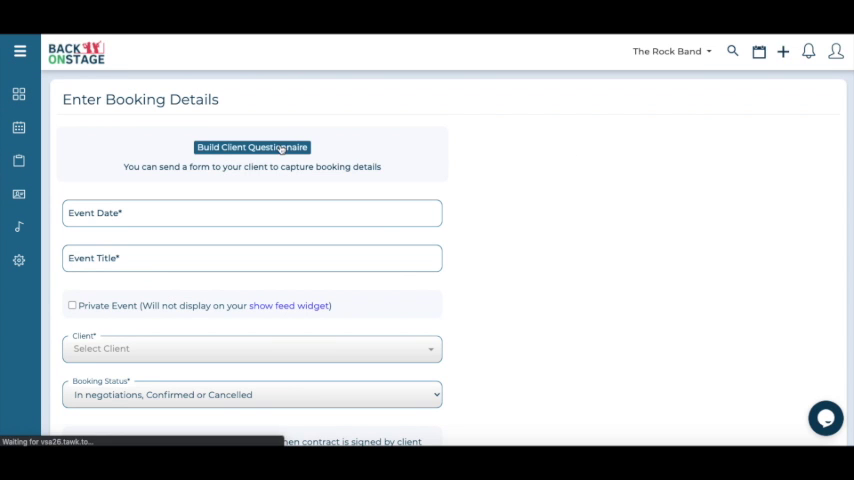
left_click(251, 213)
type("Testing")
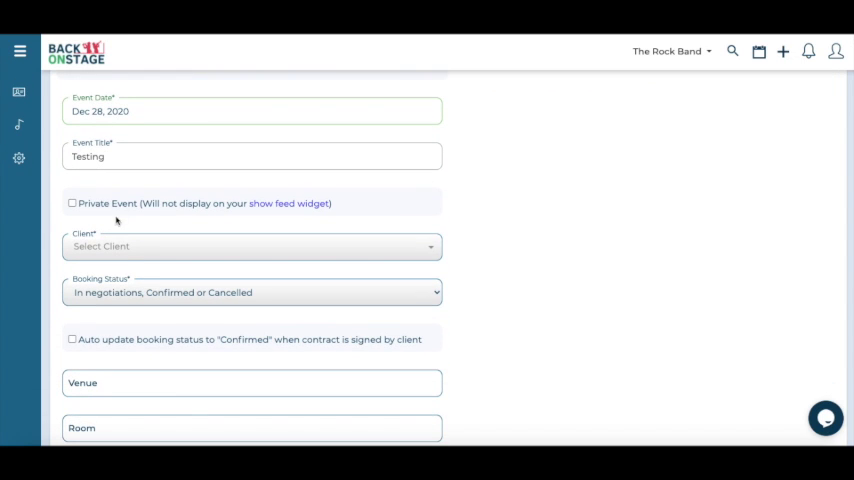
left_click(251, 246)
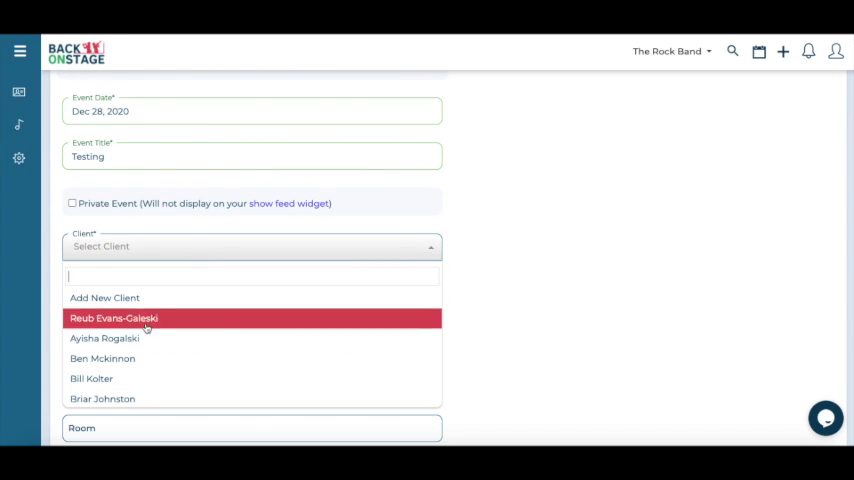
- Create client Testing Client with a Vancouver, Canada address and assign them
left_click(104, 297)
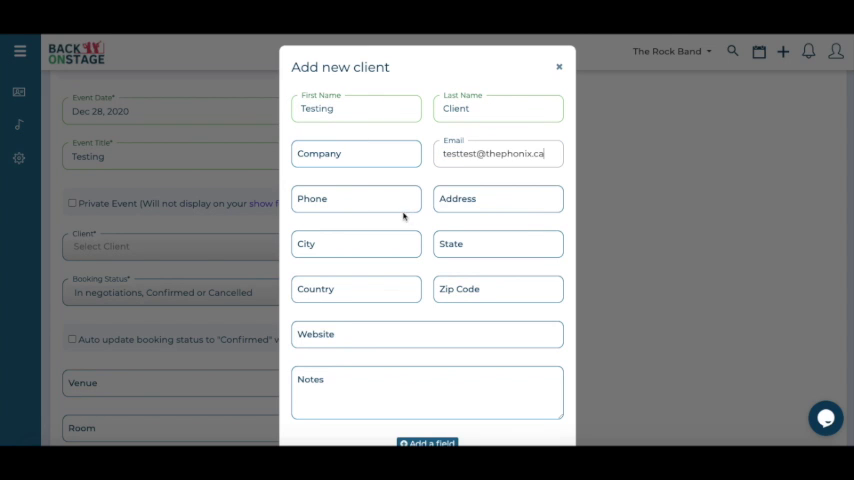
type("123 somewhere ave")
left_click(498, 289)
type("1231234")
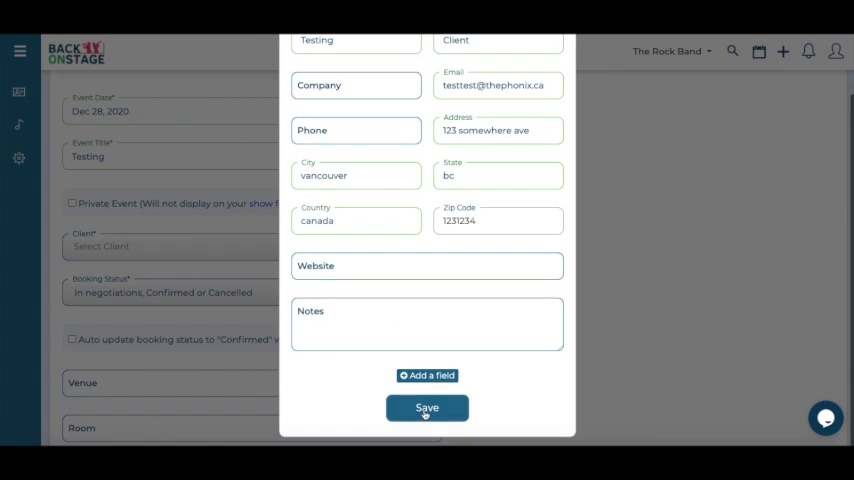
left_click(427, 408)
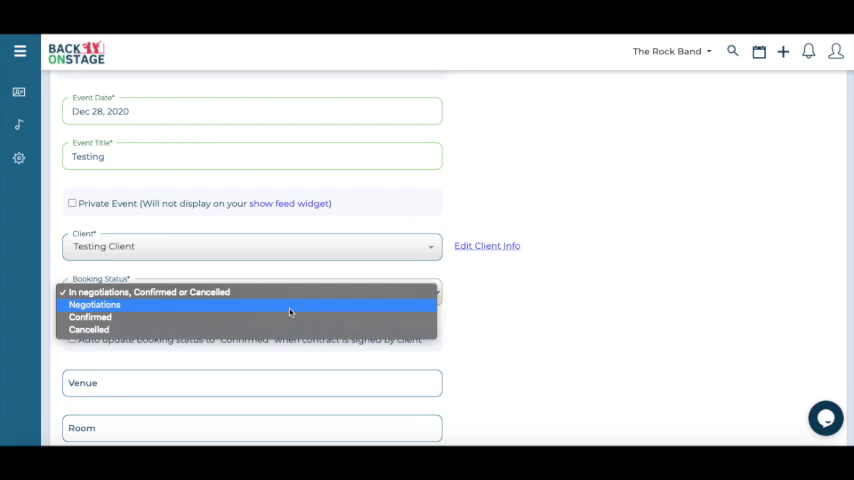
- Set status to Negotiations, venue Chan Centre, room Ballroom 1, schedule 7PM–10PM
left_click(94, 304)
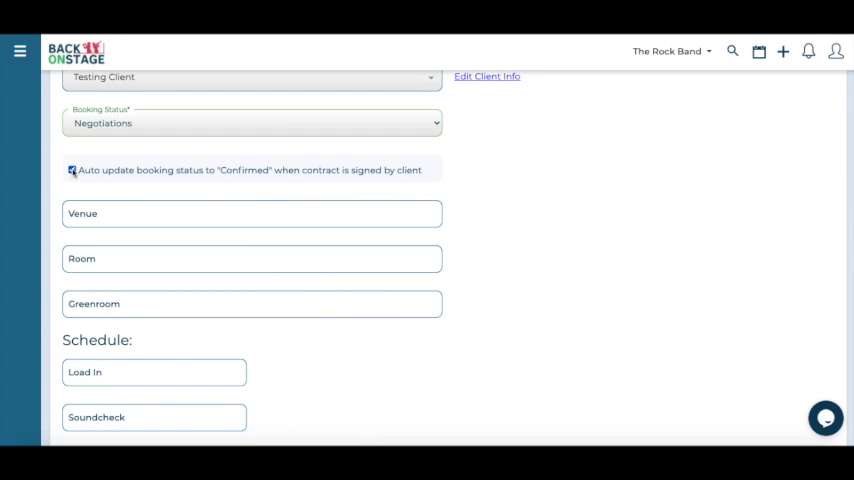
type("C")
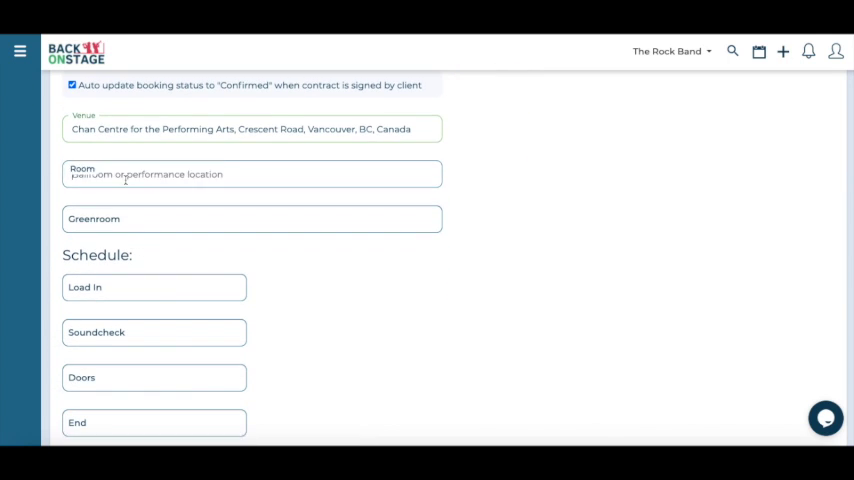
type("Ballroom 1")
left_click(154, 422)
type("10PM")
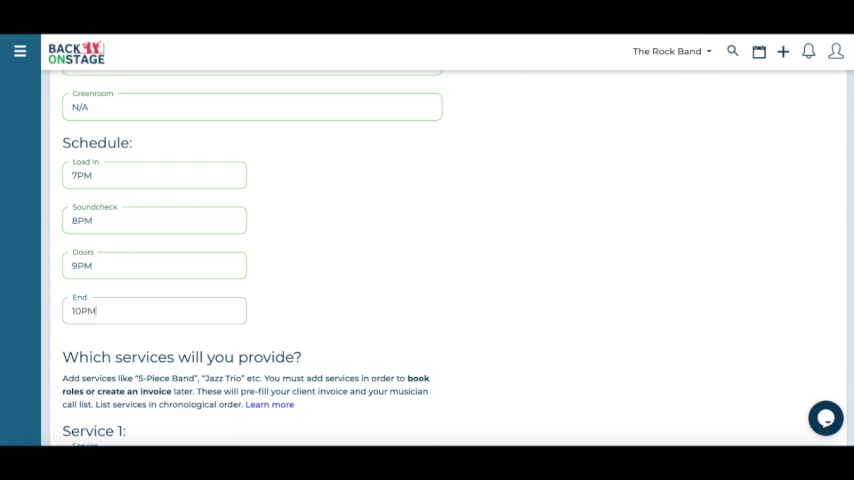
- Add Jazz Trio and 9-Piece Dance Band services with attire, notes and admin notes
scroll("down", 3)
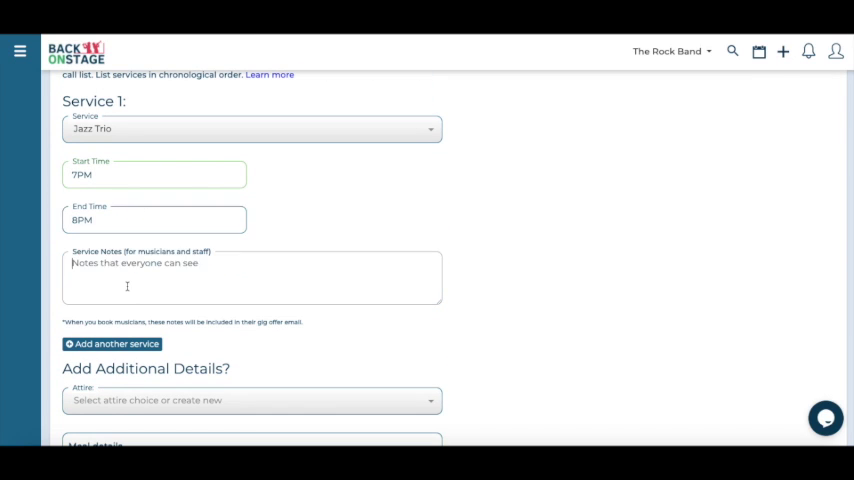
type("Play some Jazz man!")
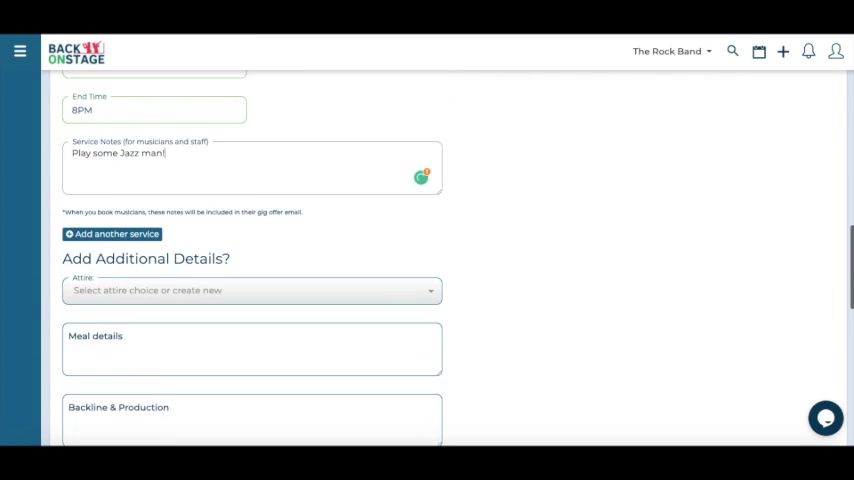
left_click(111, 233)
type("Dance music time!")
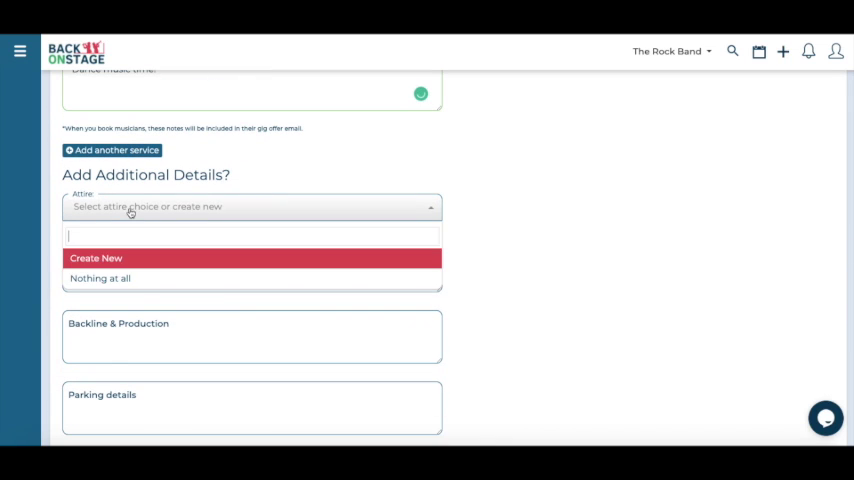
left_click(100, 278)
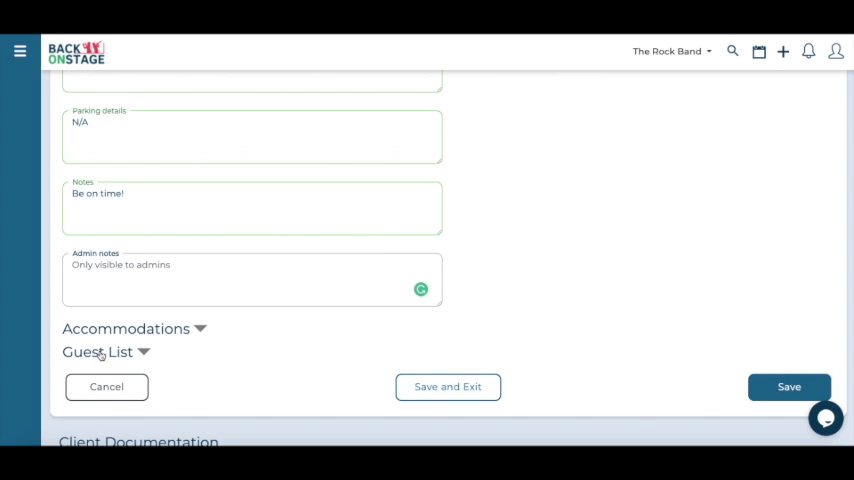
type("This client is hard to deal with")
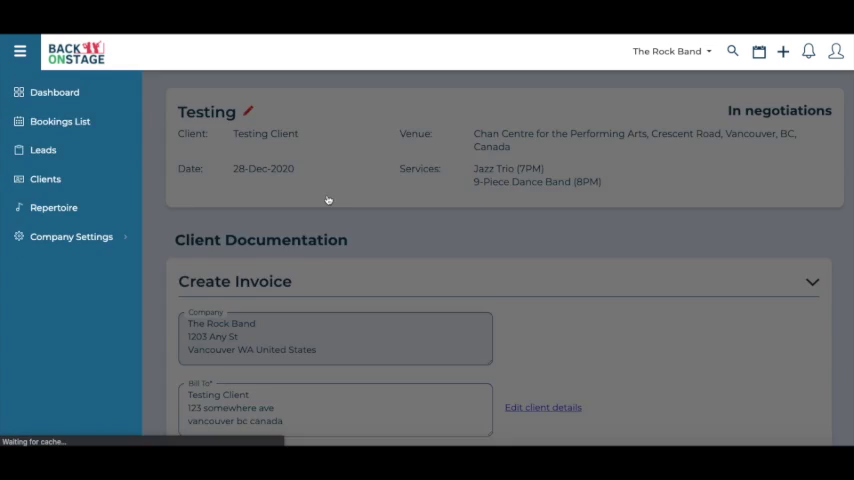
- Give the invoice a 10% percentage discount
scroll("down", 3)
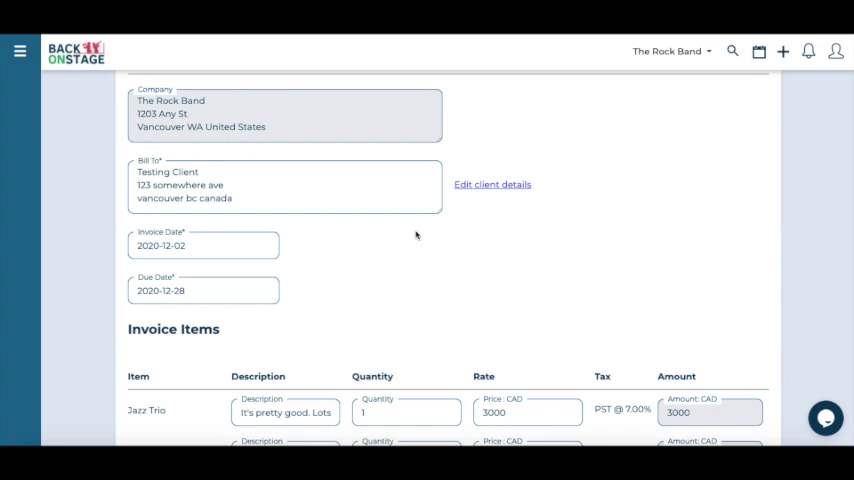
scroll("down", 3)
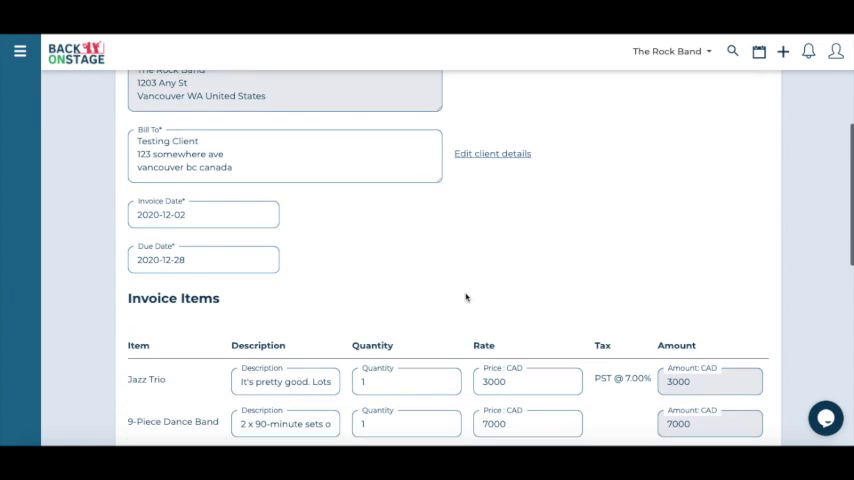
scroll("down", 3)
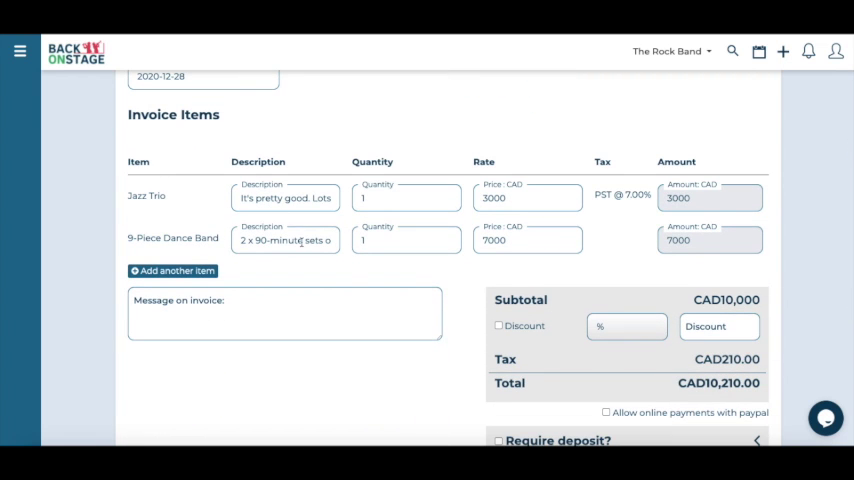
scroll("down", 3)
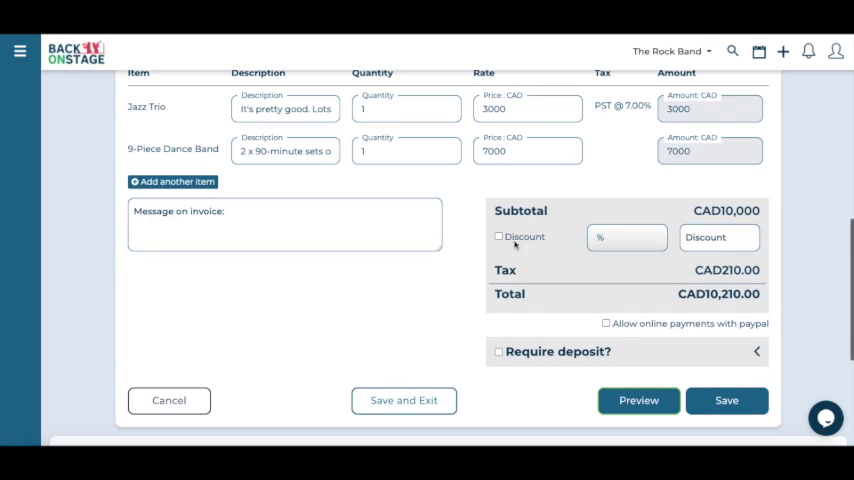
left_click(498, 237)
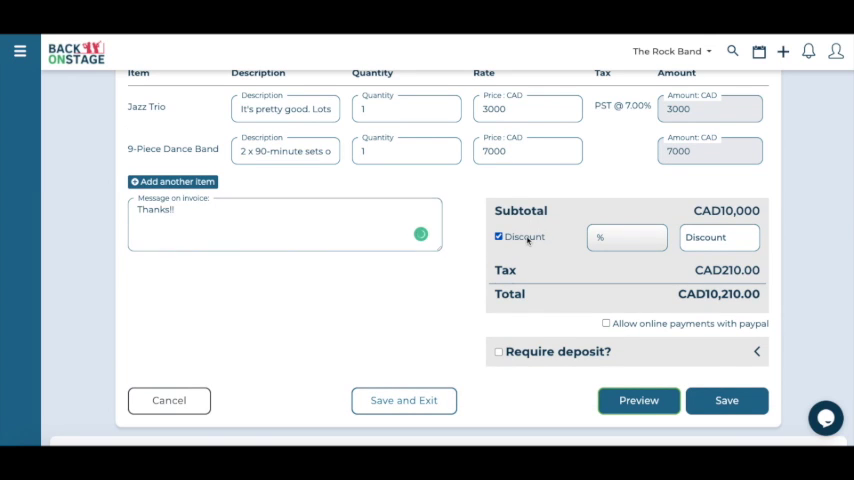
left_click(627, 237)
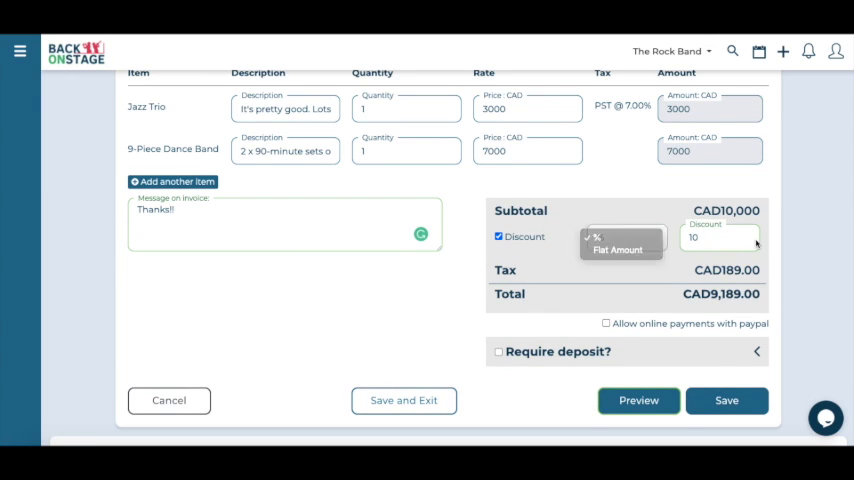
- Require a 25% deposit due 2020-12-16 and preview the invoice
scroll("down", 3)
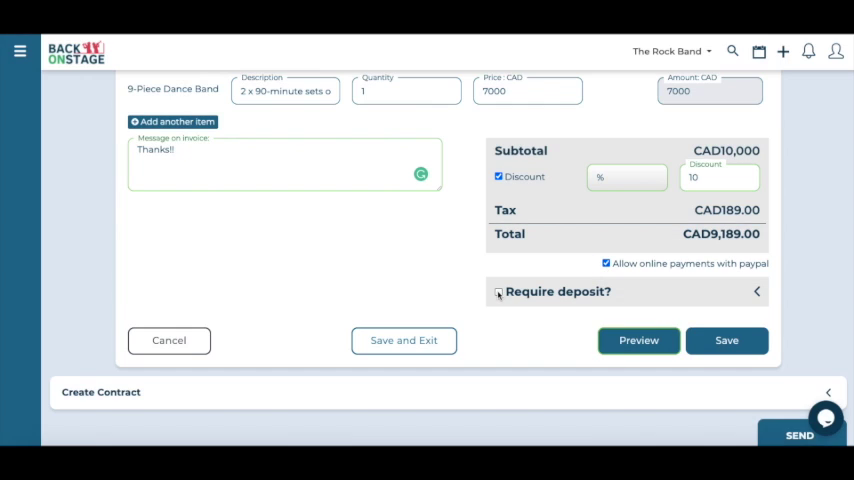
left_click(499, 291)
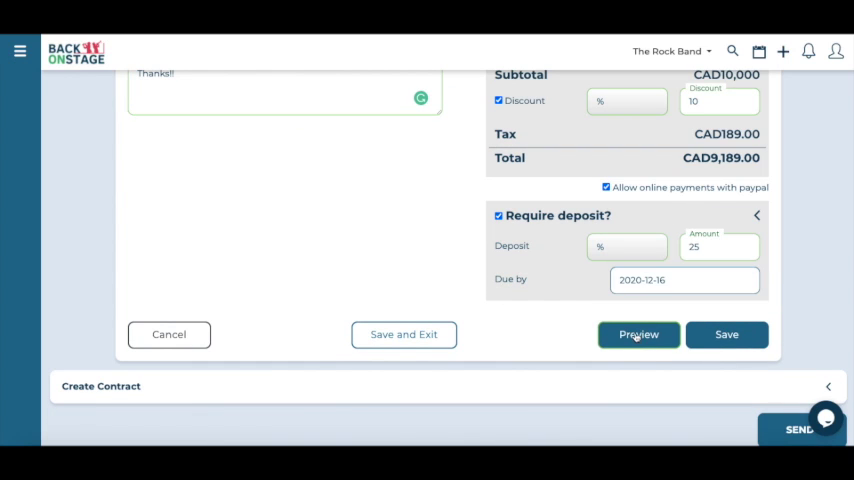
left_click(638, 334)
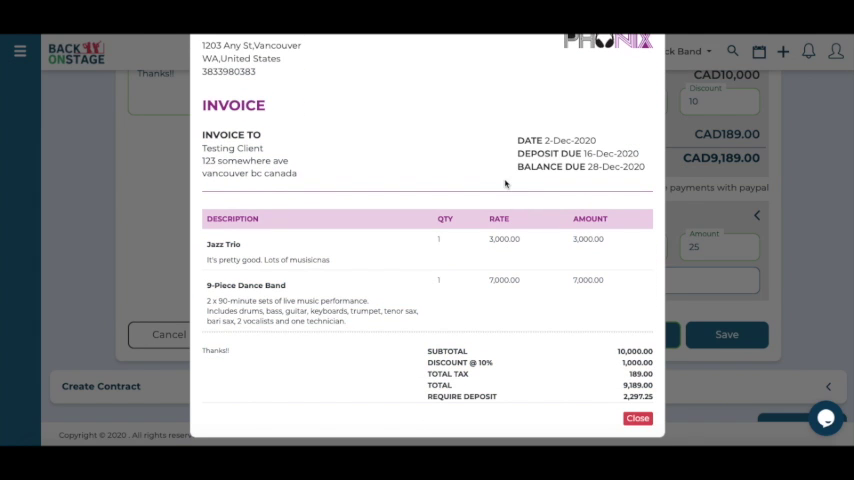
left_click(638, 418)
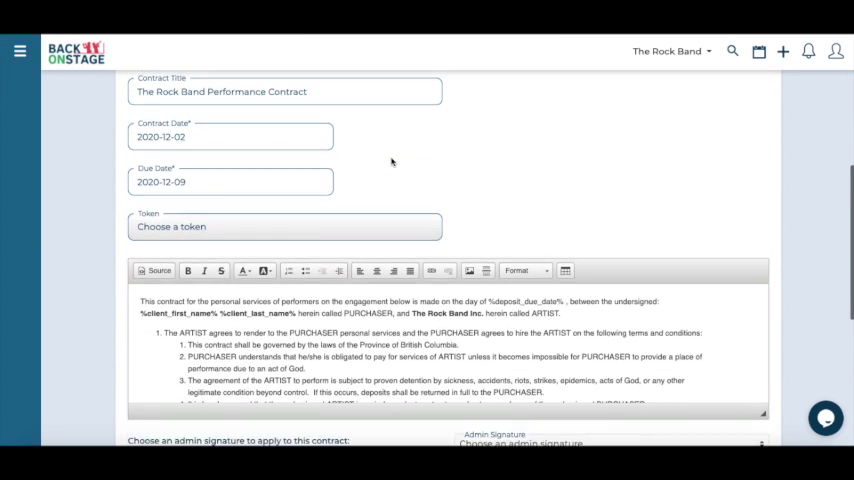
- Add the admin signature, preview the contract, skip saving a template, and save it
left_click(285, 226)
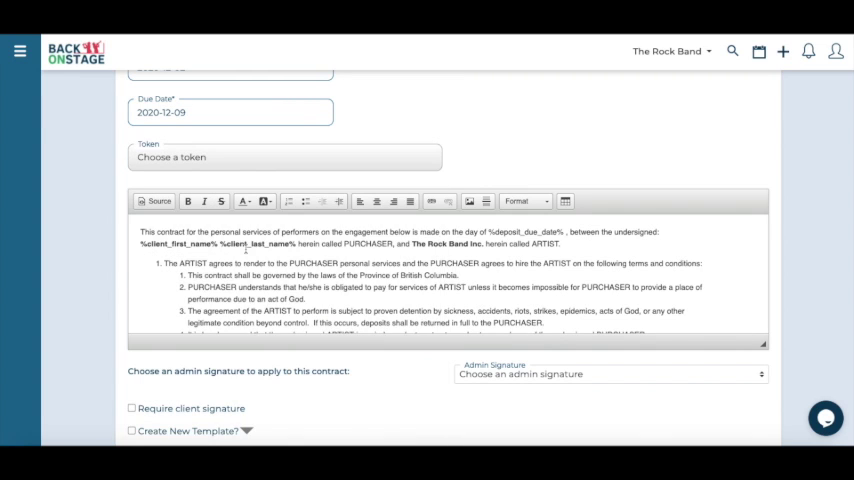
scroll("down", 3)
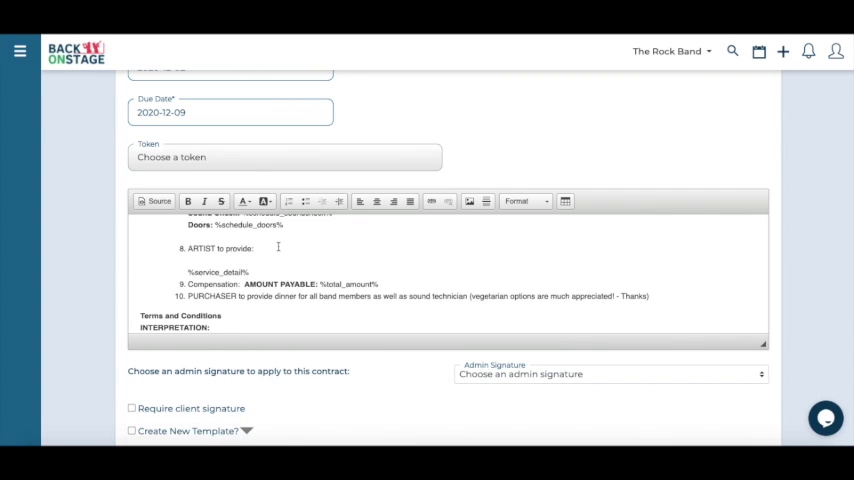
scroll("down", 3)
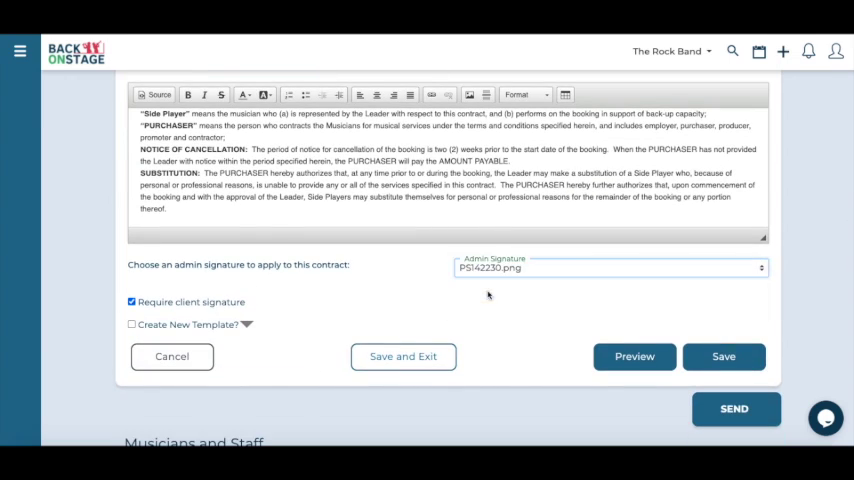
left_click(634, 356)
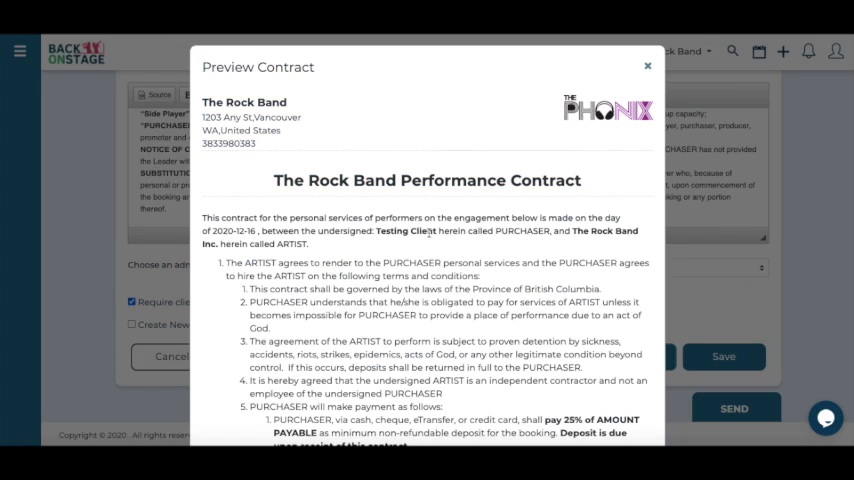
scroll("down", 3)
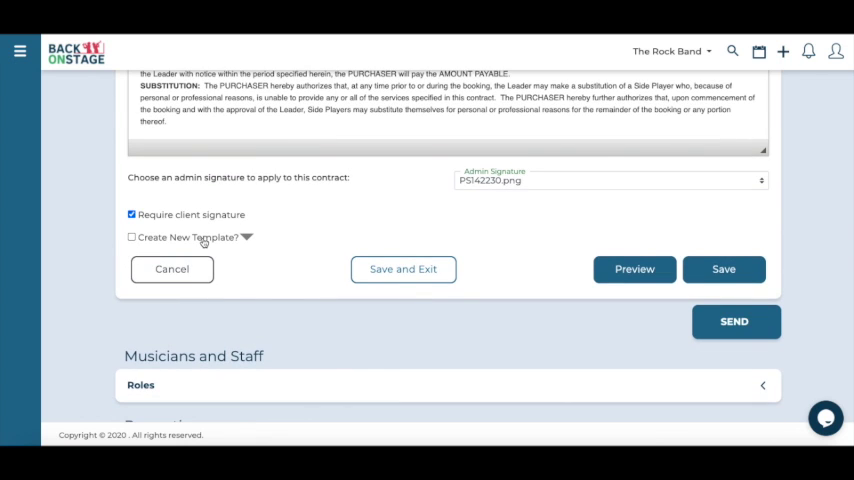
left_click(131, 237)
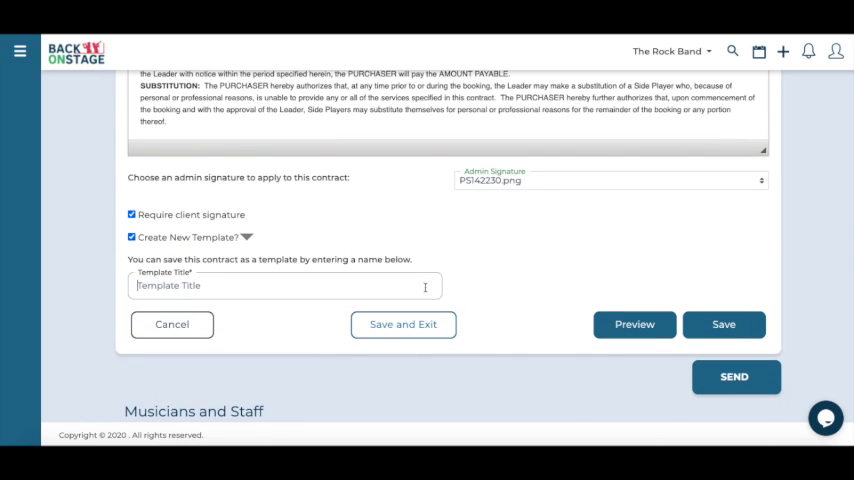
left_click(723, 324)
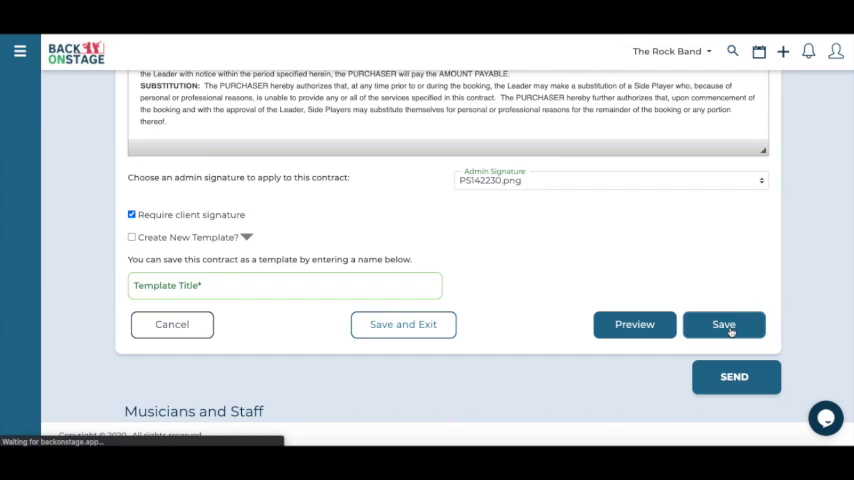
left_click(723, 324)
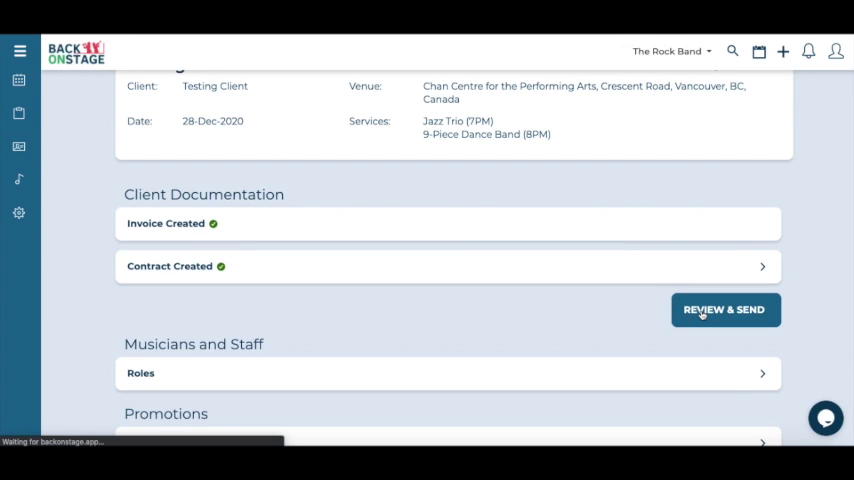
- Send the invoice and contract email 'Please sign our contract' after reviewing reminders and preview
left_click(725, 309)
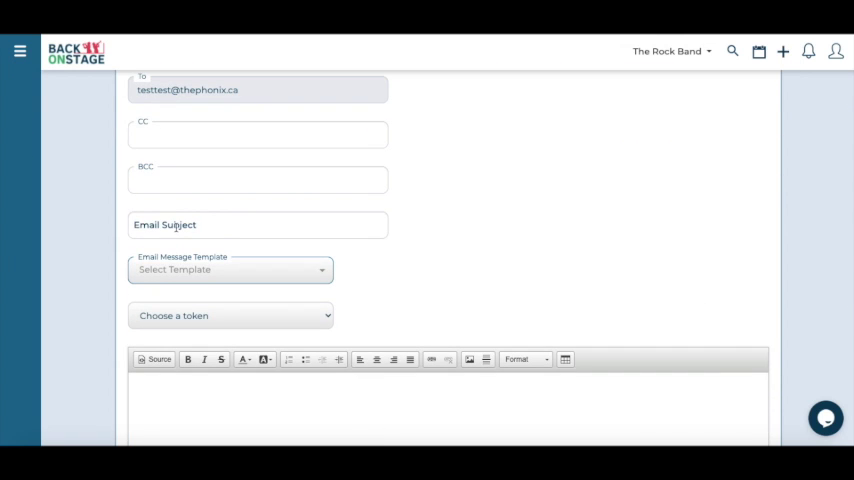
type("Please s")
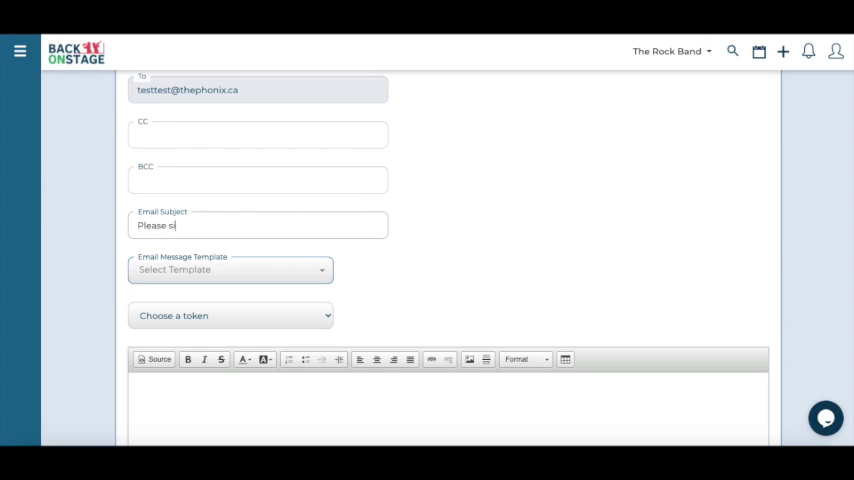
type("ign our contract")
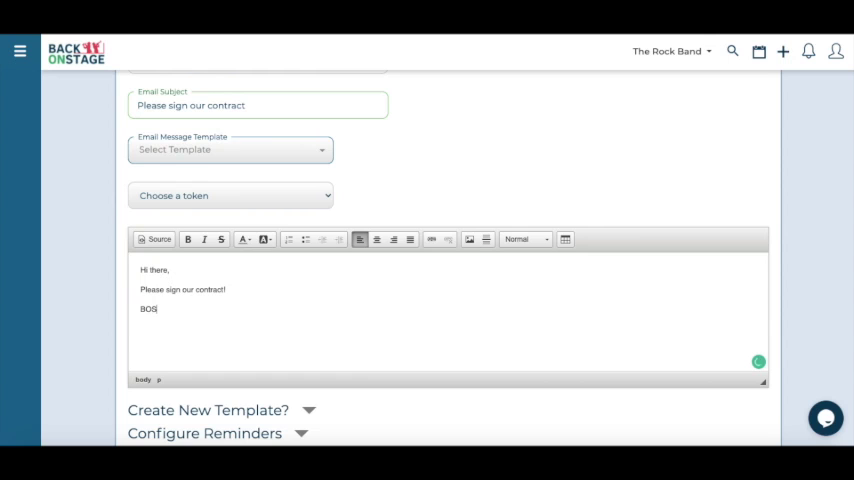
left_click(230, 195)
type(" Team")
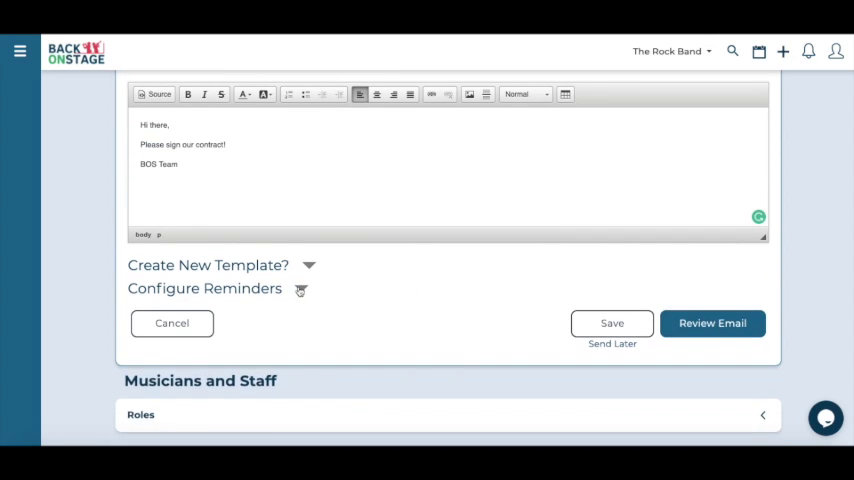
left_click(301, 288)
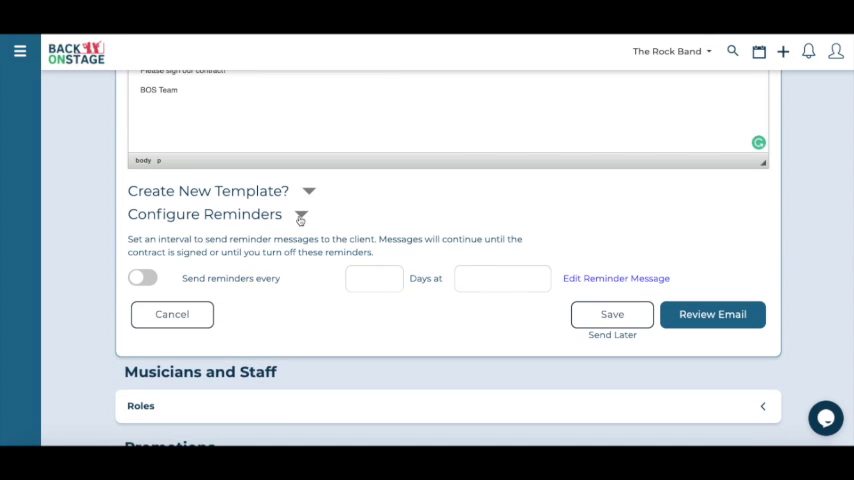
left_click(712, 314)
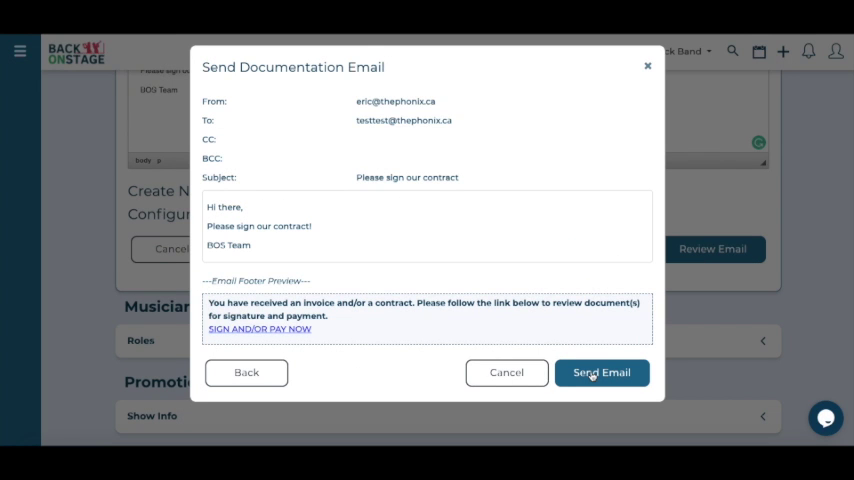
left_click(601, 372)
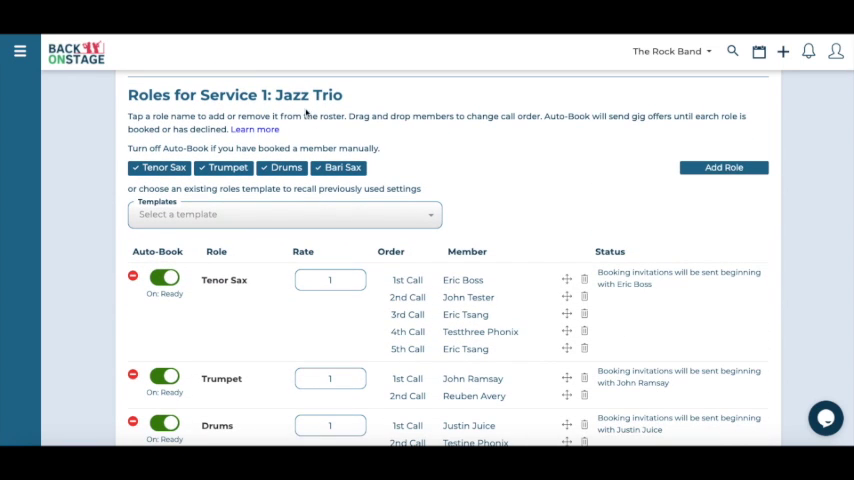
- Book all listed roles from the bottom of the roster
scroll("down", 3)
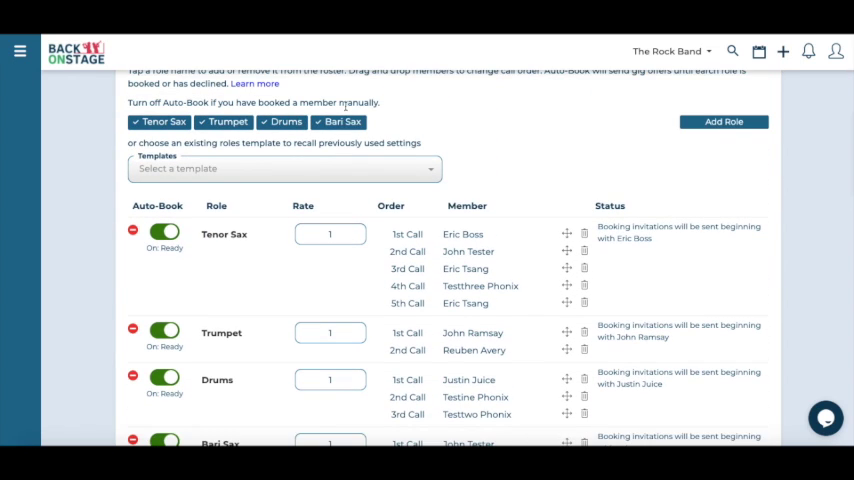
scroll("down", 3)
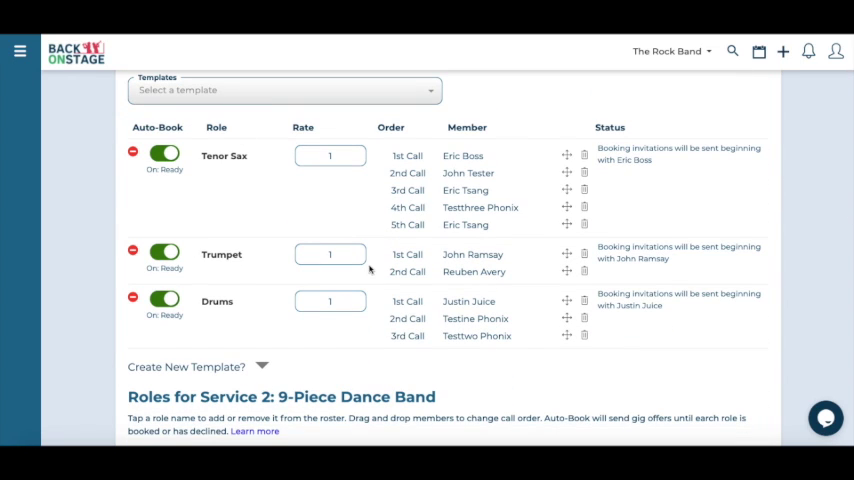
scroll("down", 3)
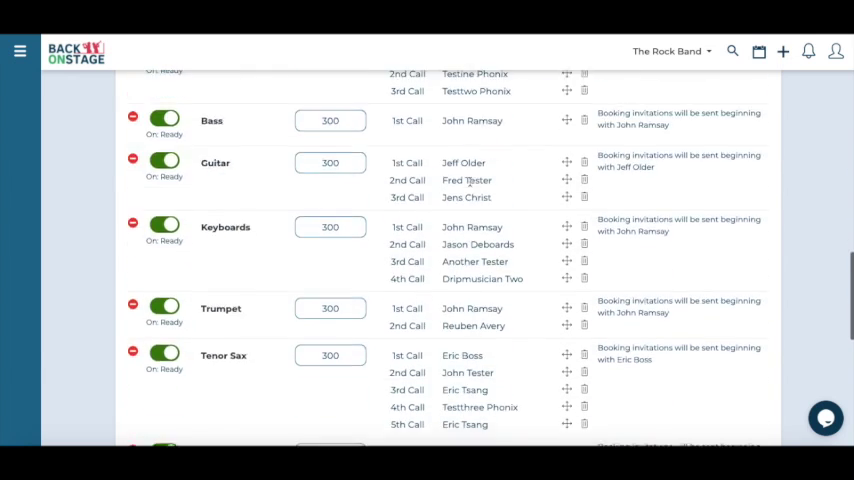
scroll("down", 3)
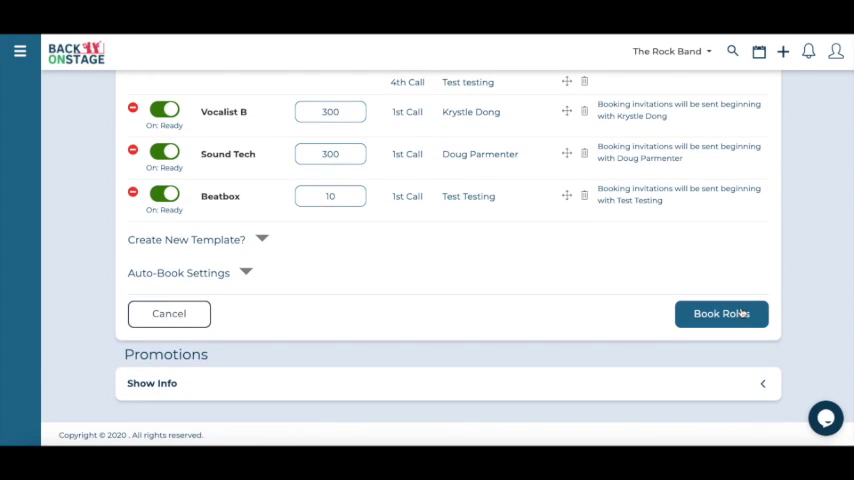
left_click(721, 313)
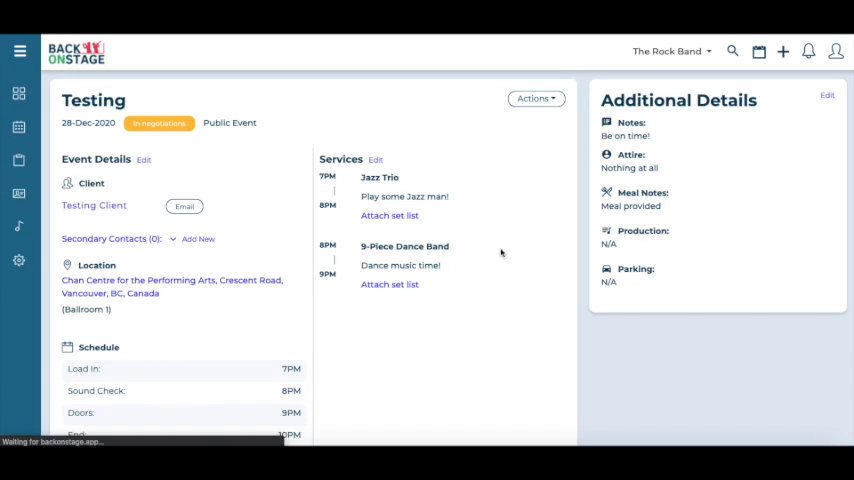
- From the Testing event's Admin tab, open the client portal to view the contract
scroll("down", 3)
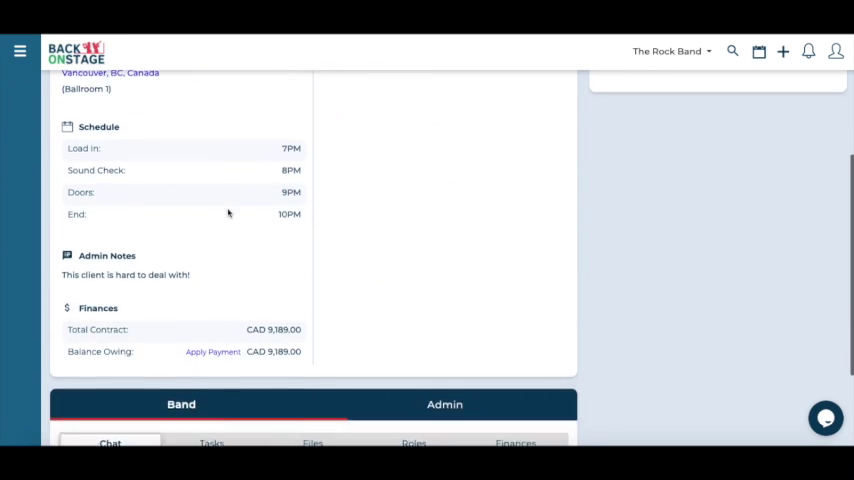
scroll("up", 3)
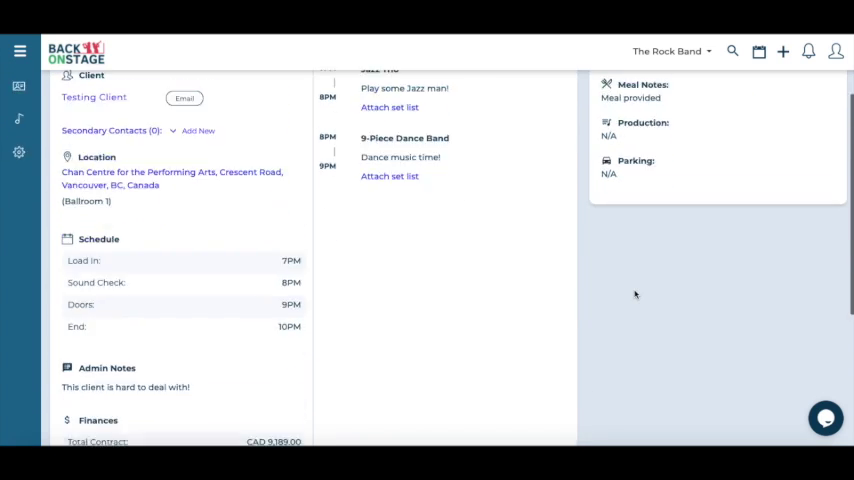
scroll("down", 3)
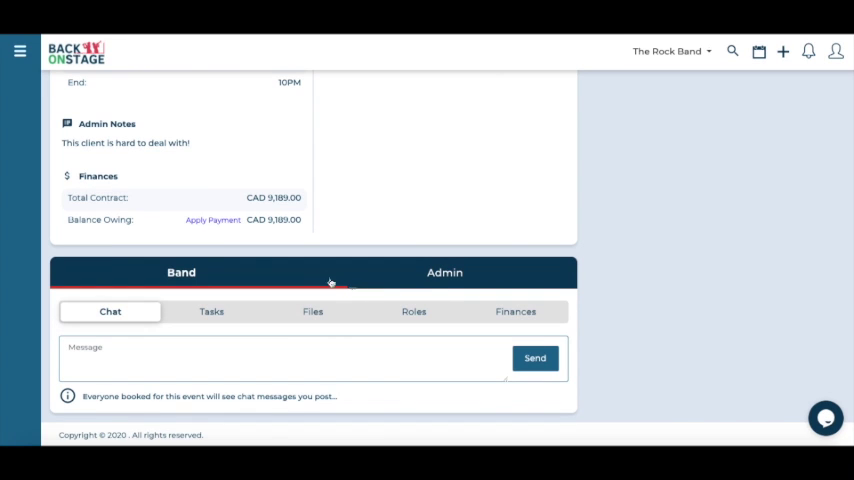
left_click(444, 272)
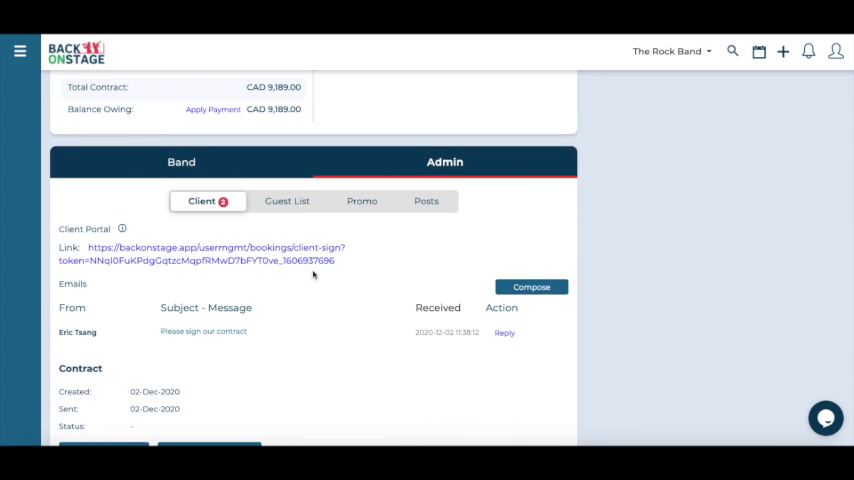
scroll("down", 3)
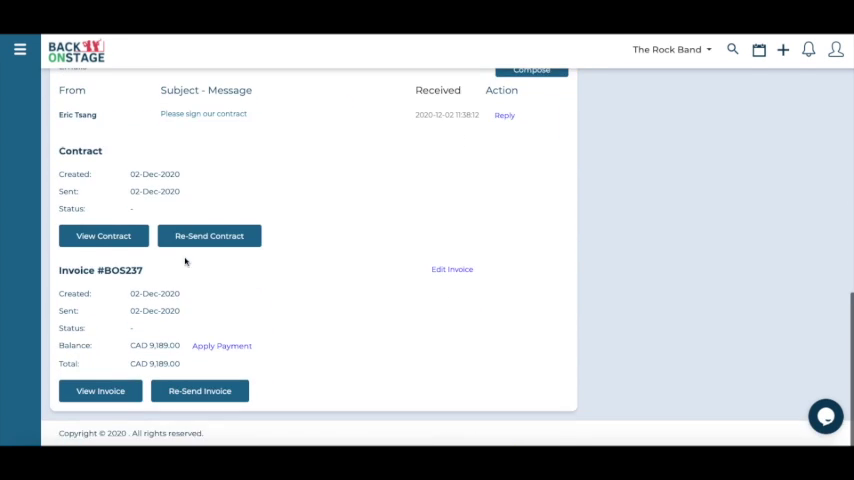
left_click(103, 235)
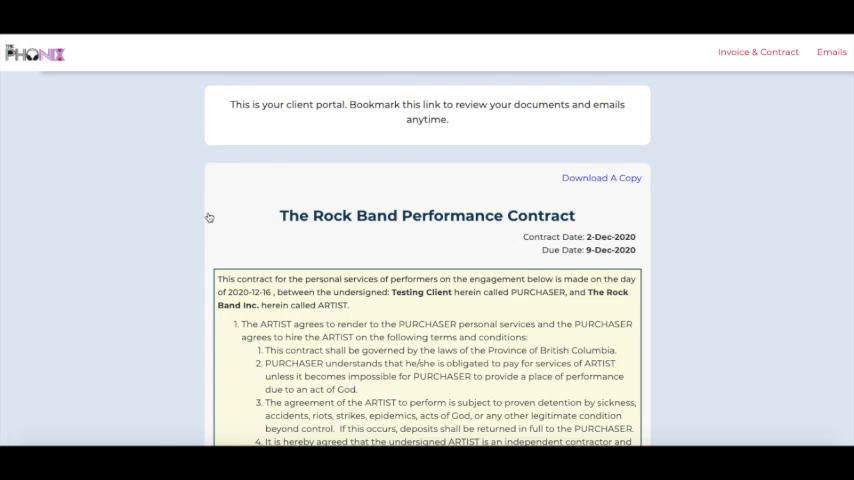
- Pick Credit Card or PayPal for the CAD2,297.25 deposit and start the payment
scroll("down", 3)
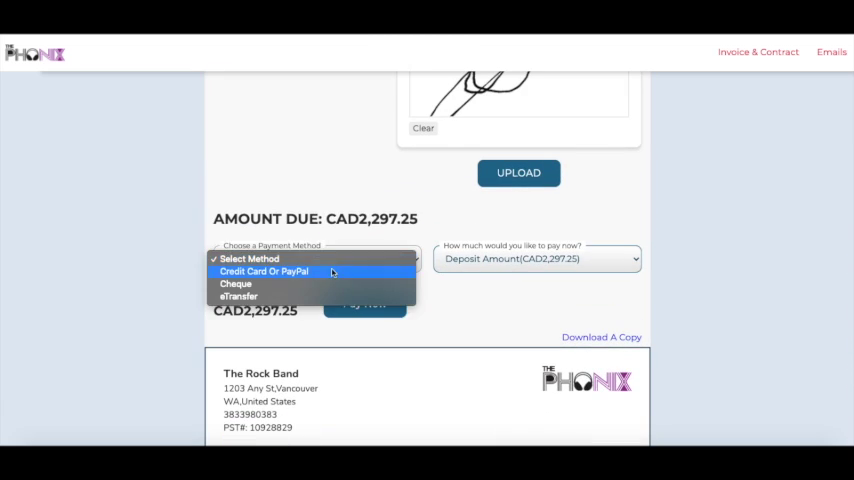
left_click(263, 271)
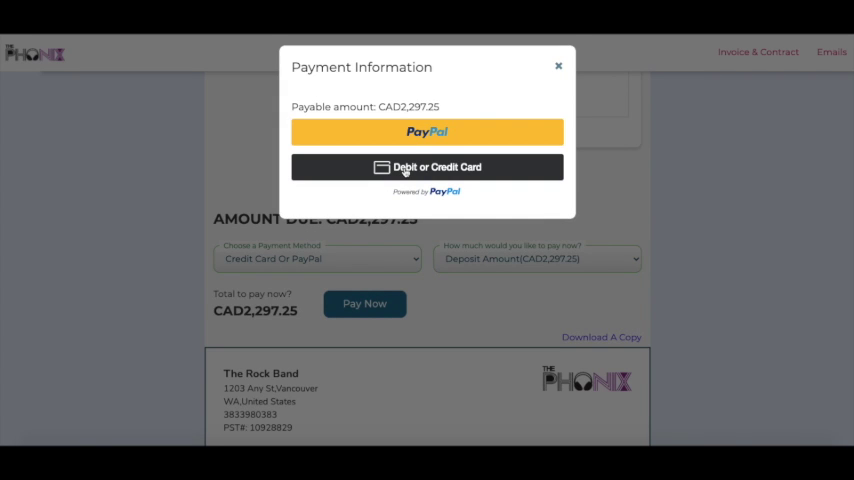
left_click(558, 66)
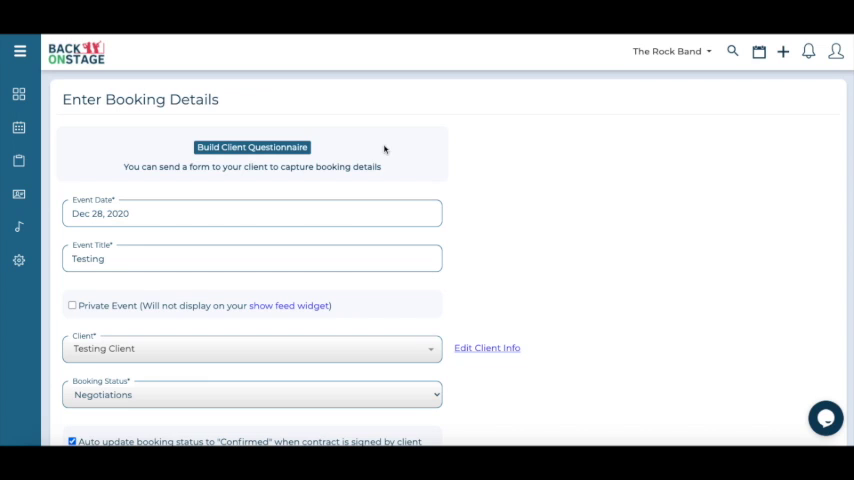
- Build the 'Gig Questionnaire' with instructions 'Please fill our questionnaire.' and review its fields
left_click(251, 147)
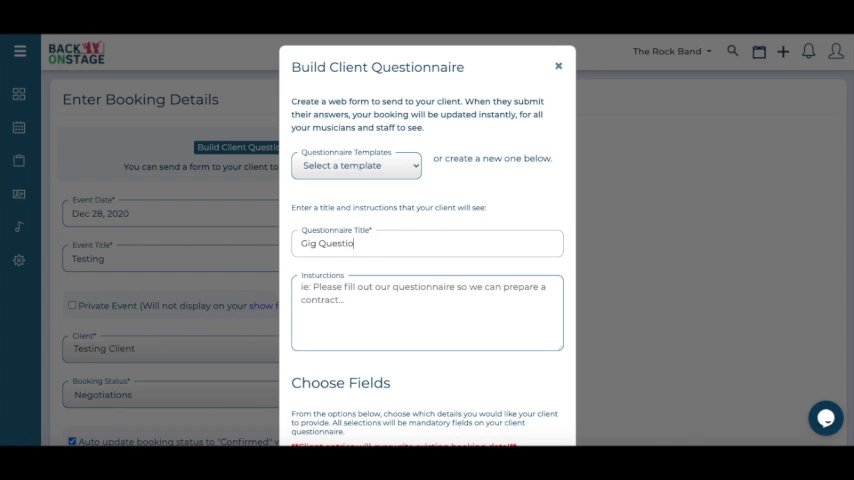
type("Please fill our questionnaire.")
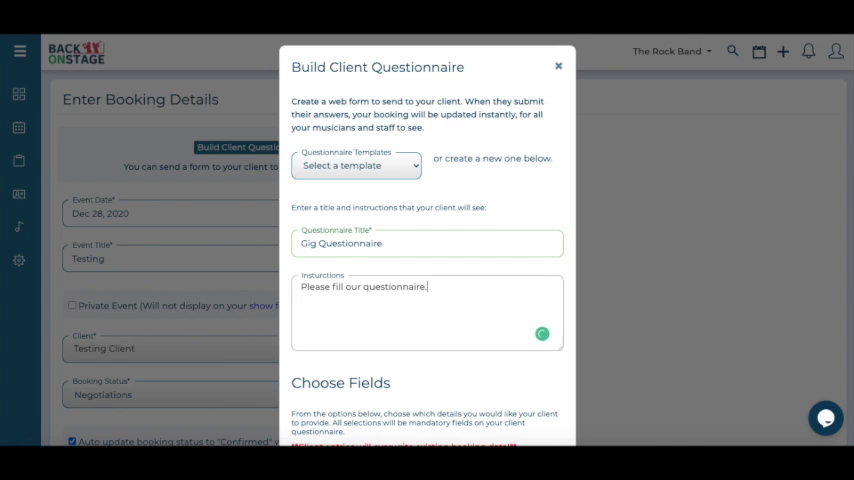
scroll("down", 3)
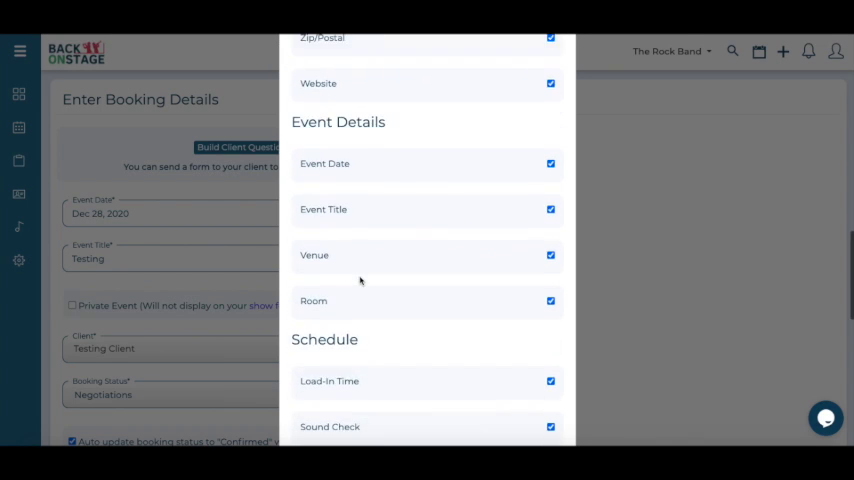
scroll("down", 3)
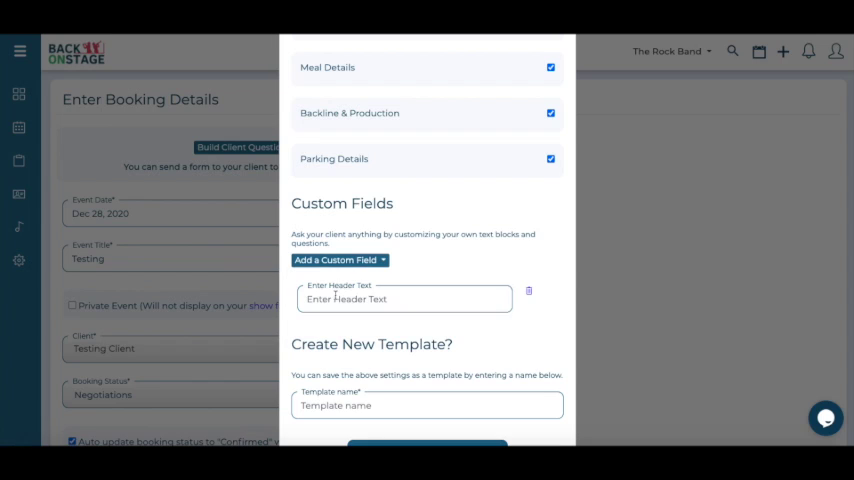
left_click(339, 260)
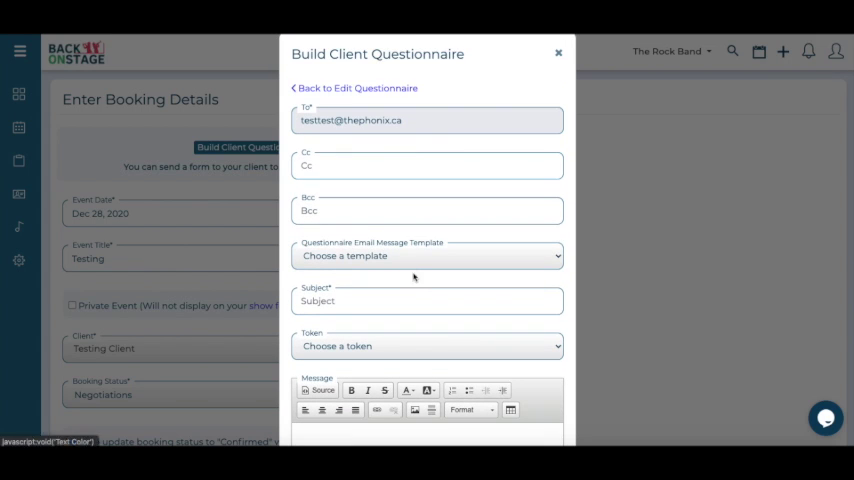
- Write the message and send the questionnaire email to the client
type("Please answer our questionnaire.")
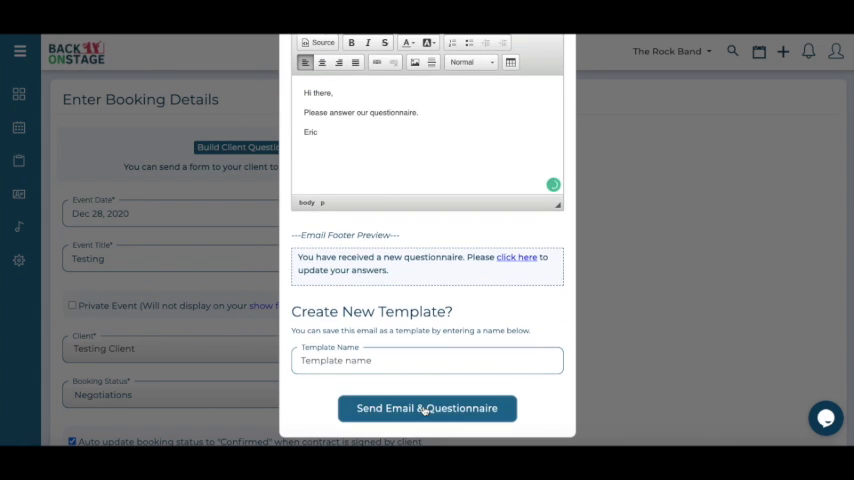
left_click(427, 408)
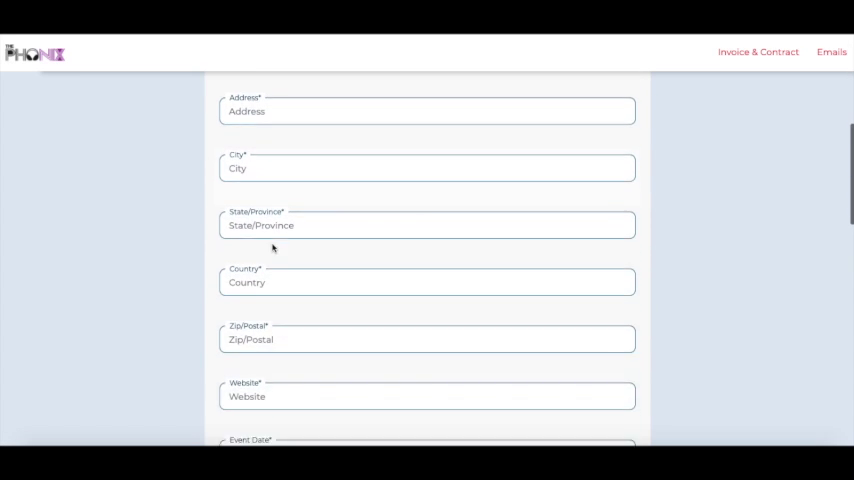
scroll("down", 3)
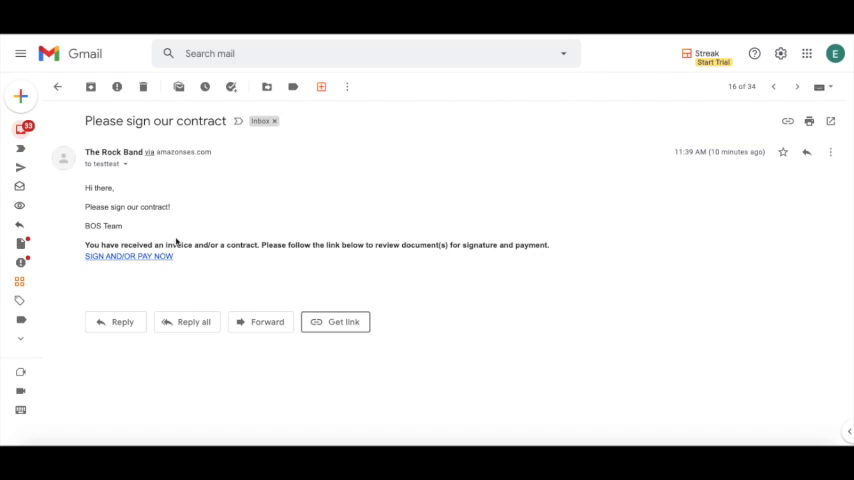
- Open the contract signing page from the Gmail email and scroll to signatures
left_click(128, 256)
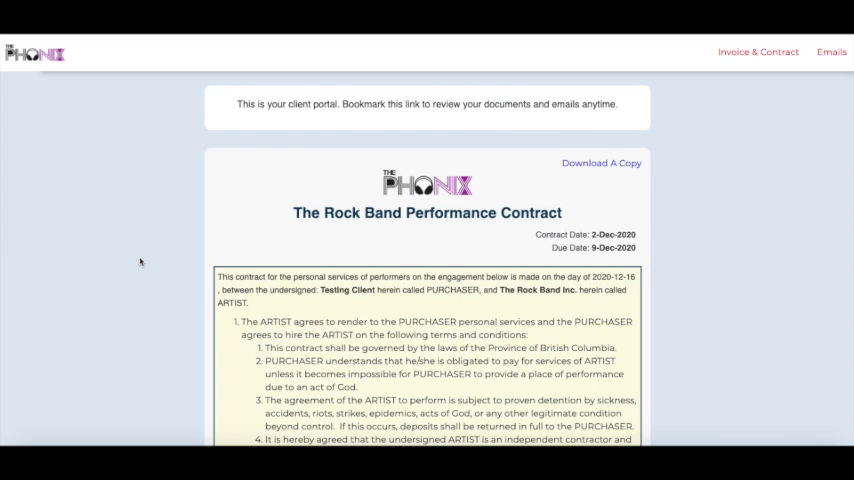
scroll("down", 3)
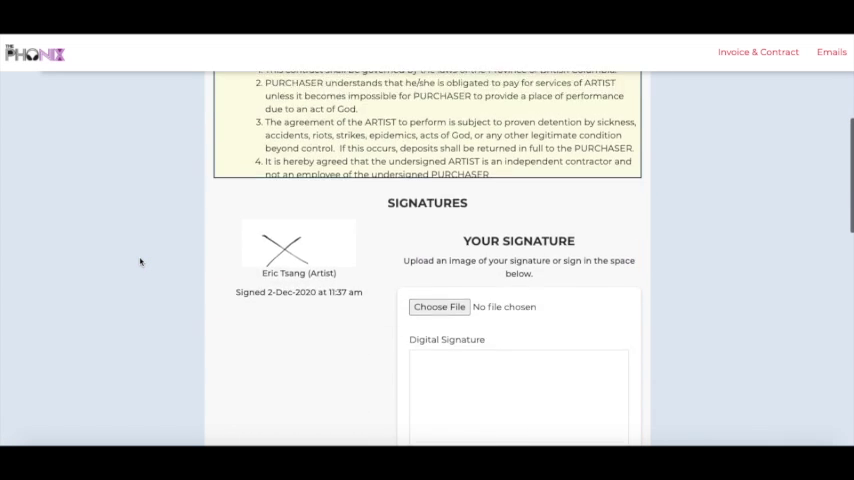